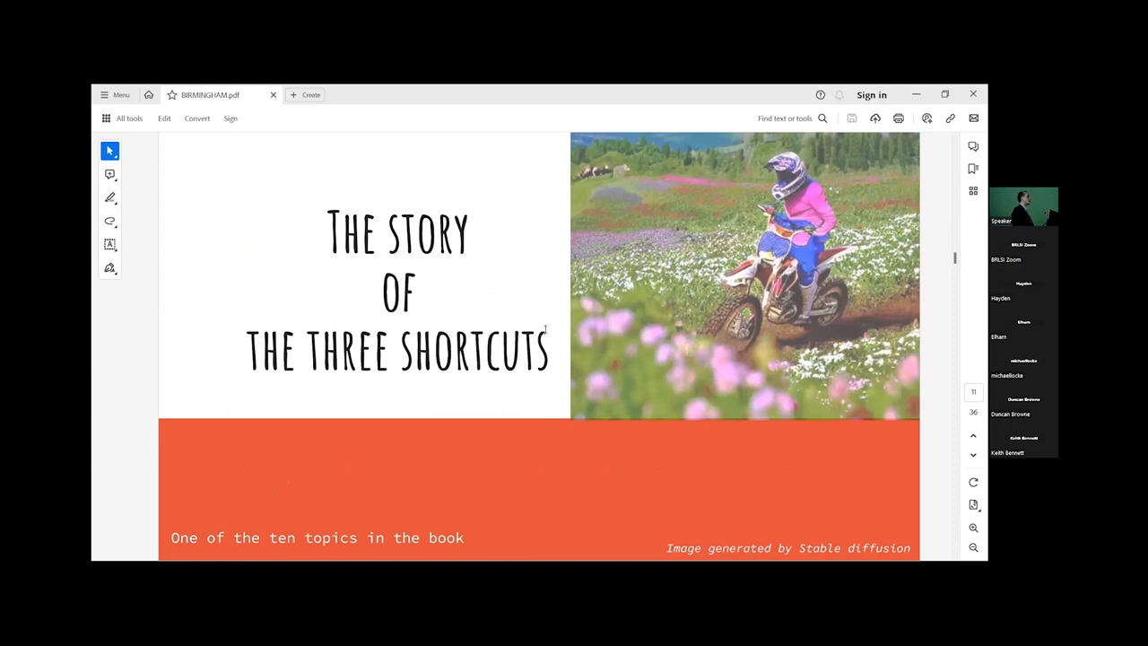
mouse_move(538, 236)
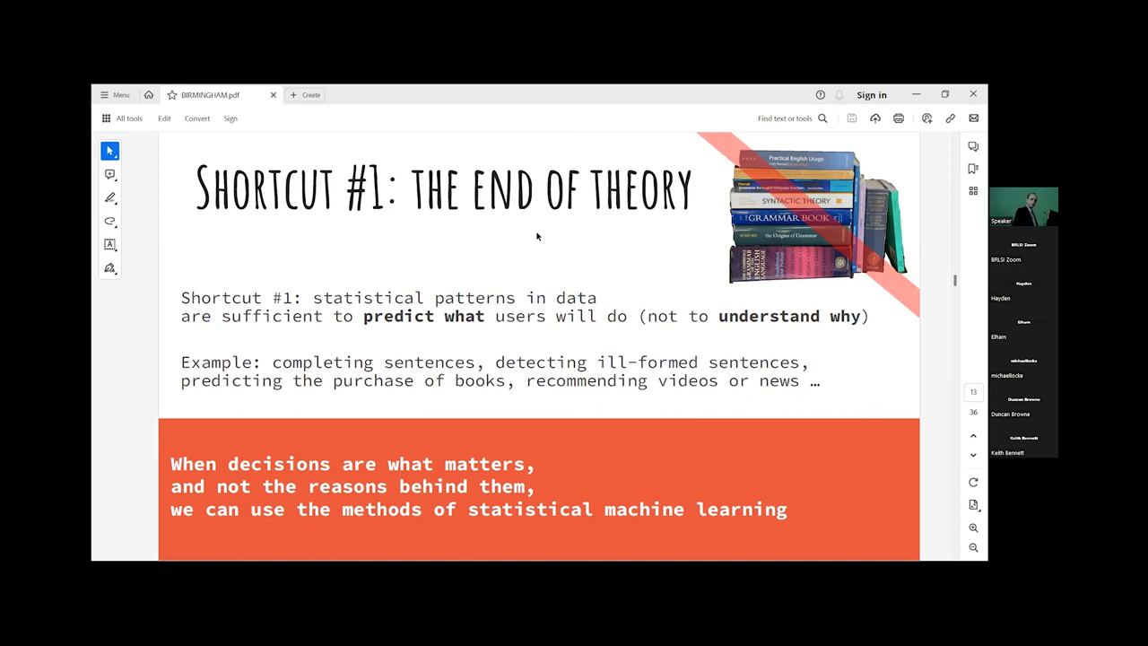
Advance to page 14, 'Statistics as a Shortcut', showing Jelinek's 1988 quote
key("Right")
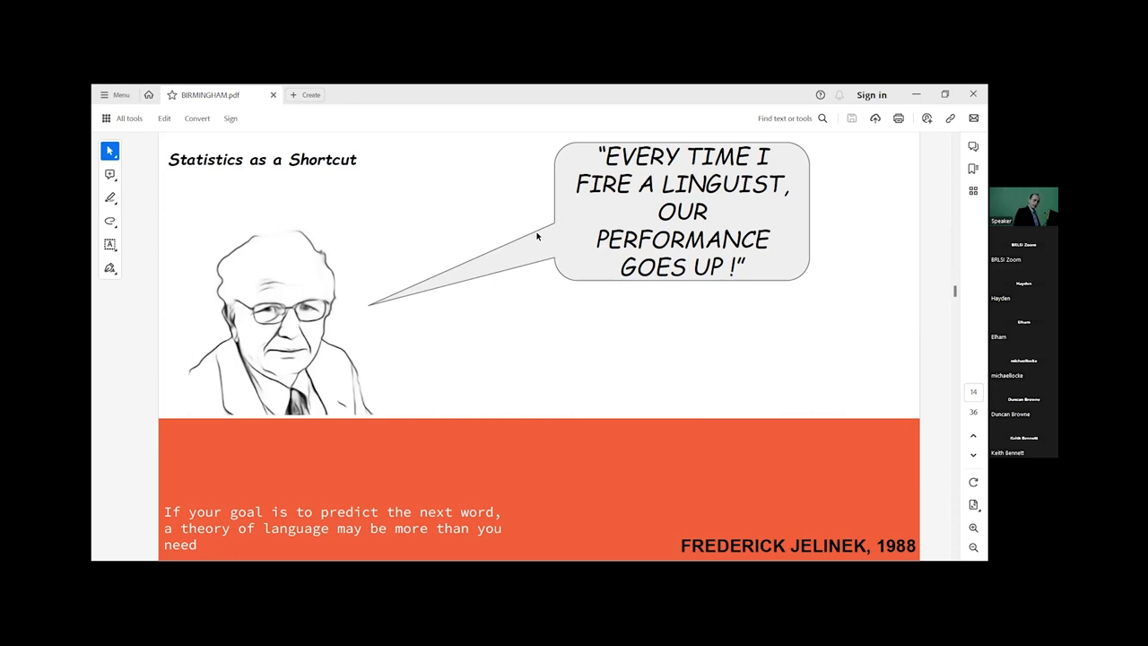
mouse_move(542, 141)
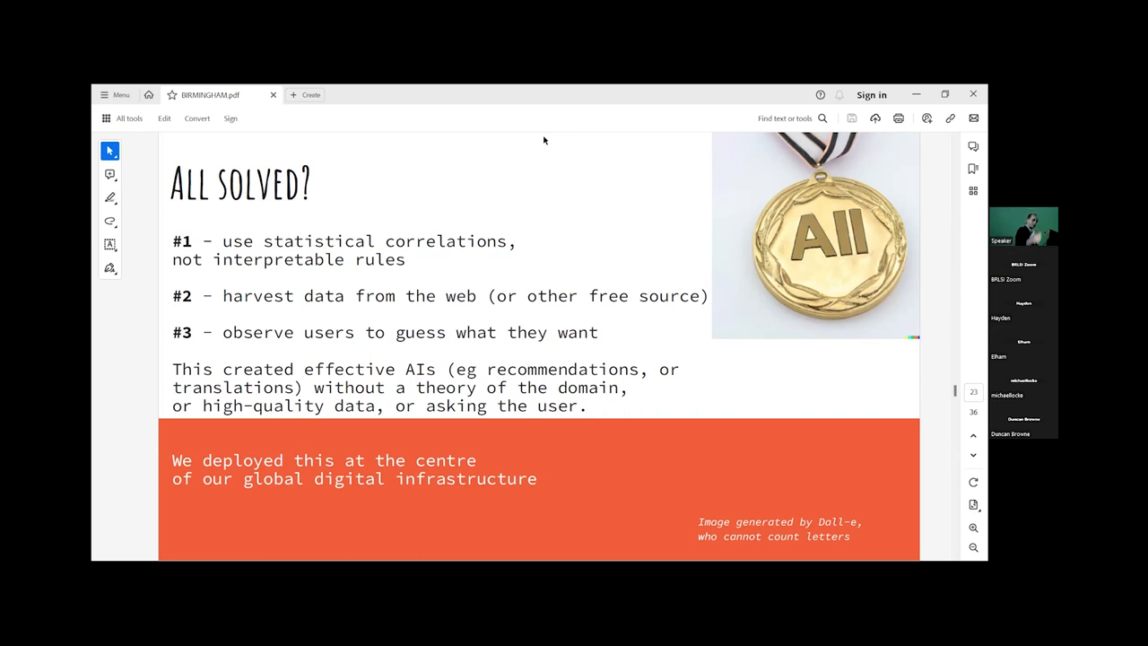
Move to page 24, 'What Could Possibly Go Wrong?', with AI anxiety headlines
key("Right")
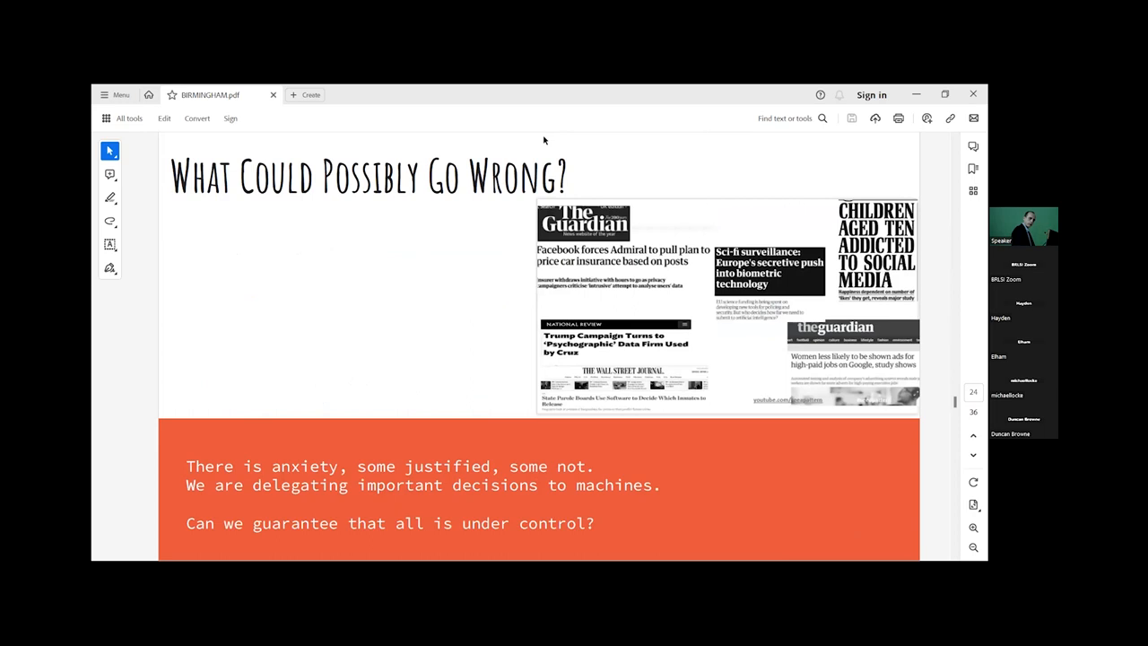